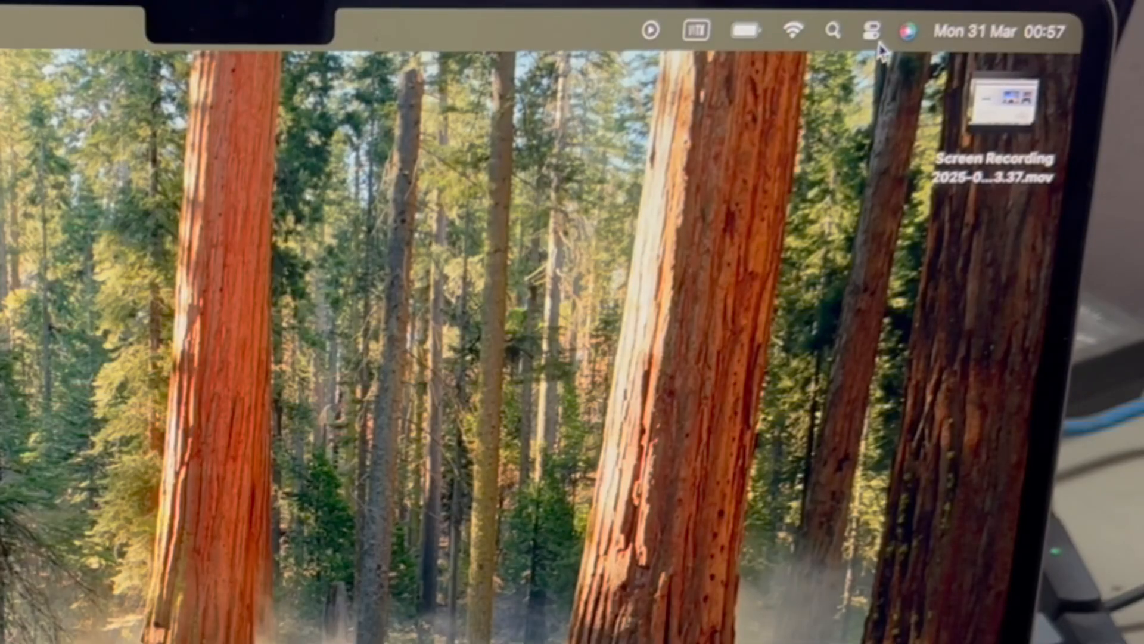
Review Control Center's quick controls, then launch System Settings from the Apple menu.
click(866, 28)
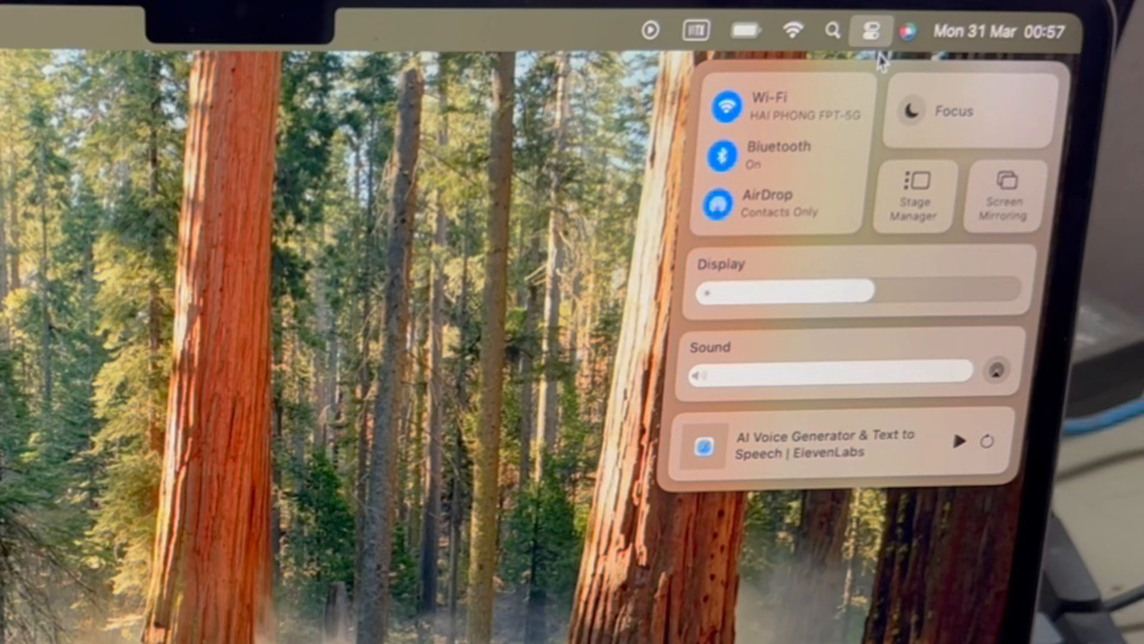
mouse_move(852, 441)
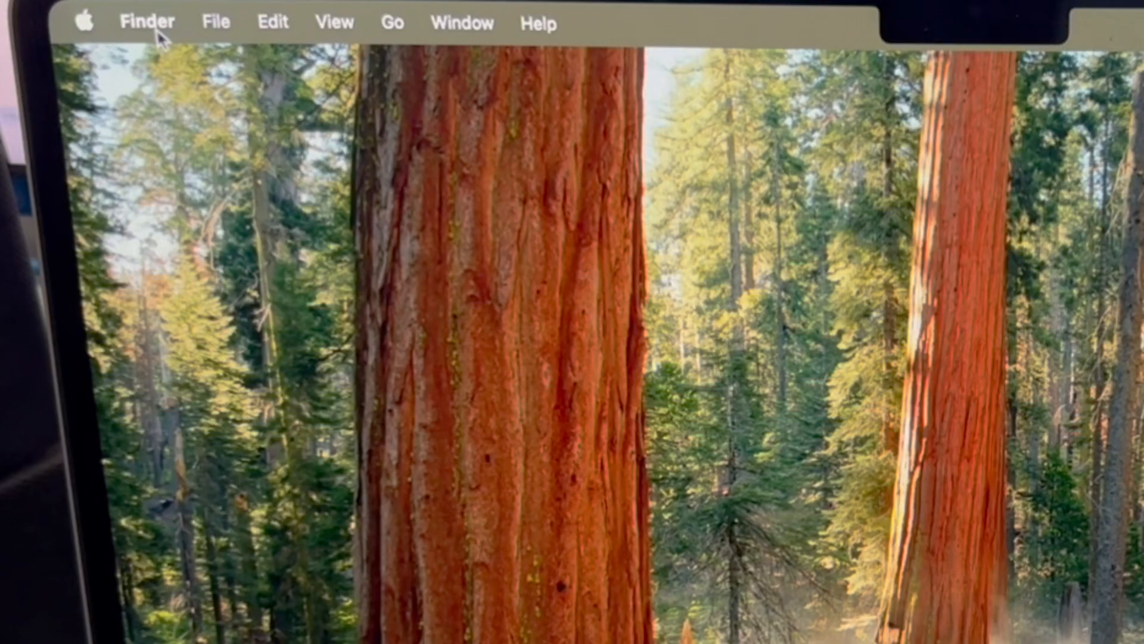
click(86, 21)
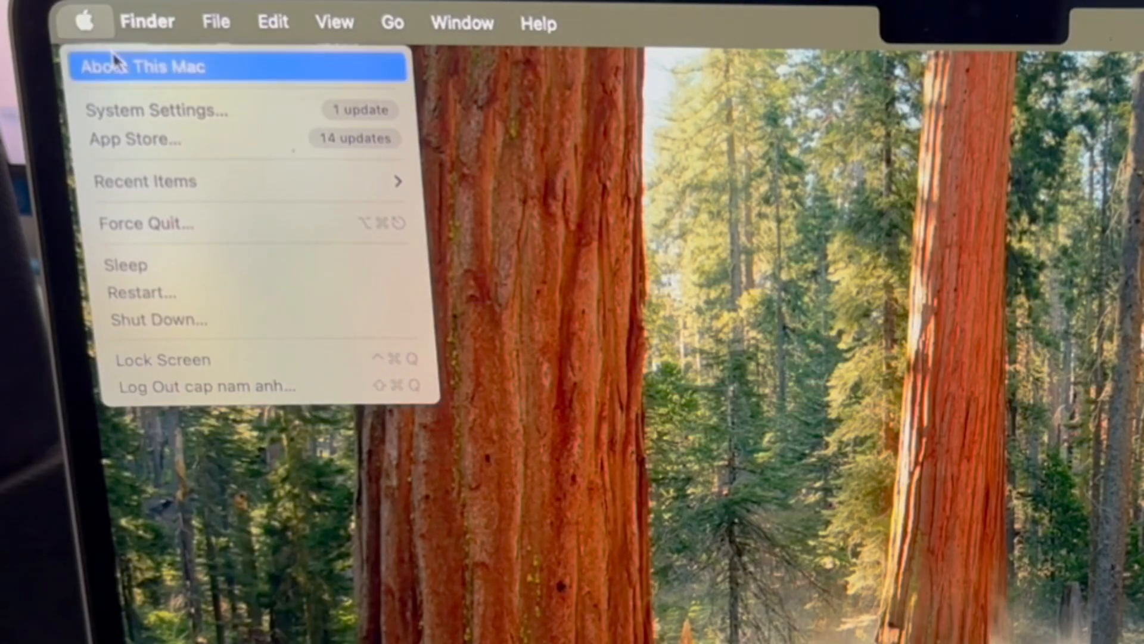
click(158, 109)
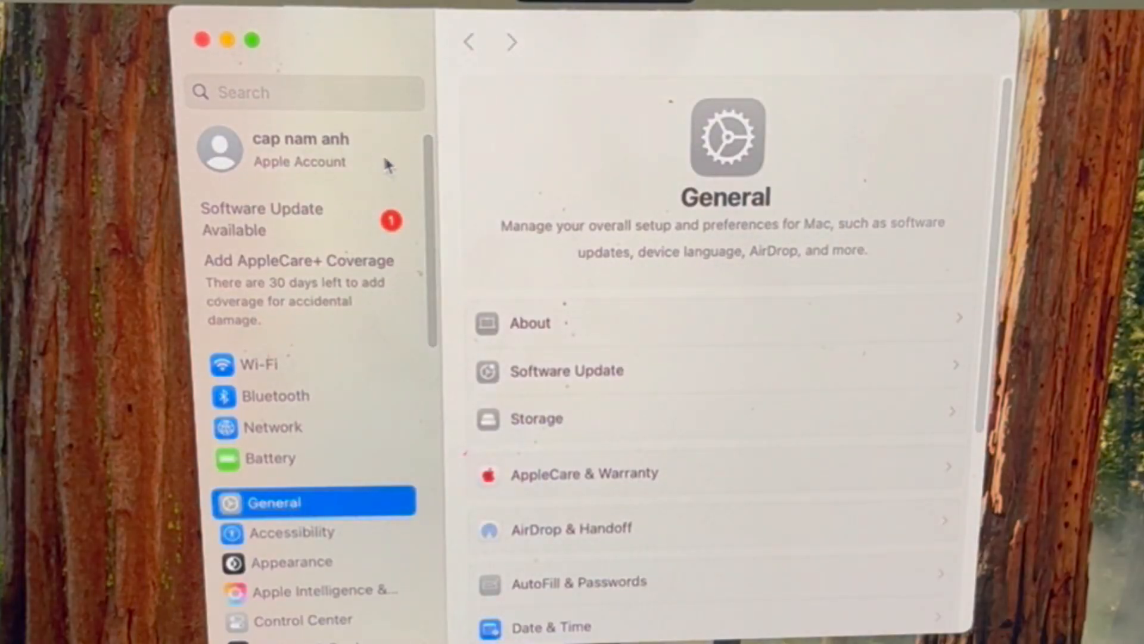
Search 'keyboard bright', enable Keyboard Brightness 'Show in Control Center', and close System Settings.
click(302, 93)
text(keyboard br)
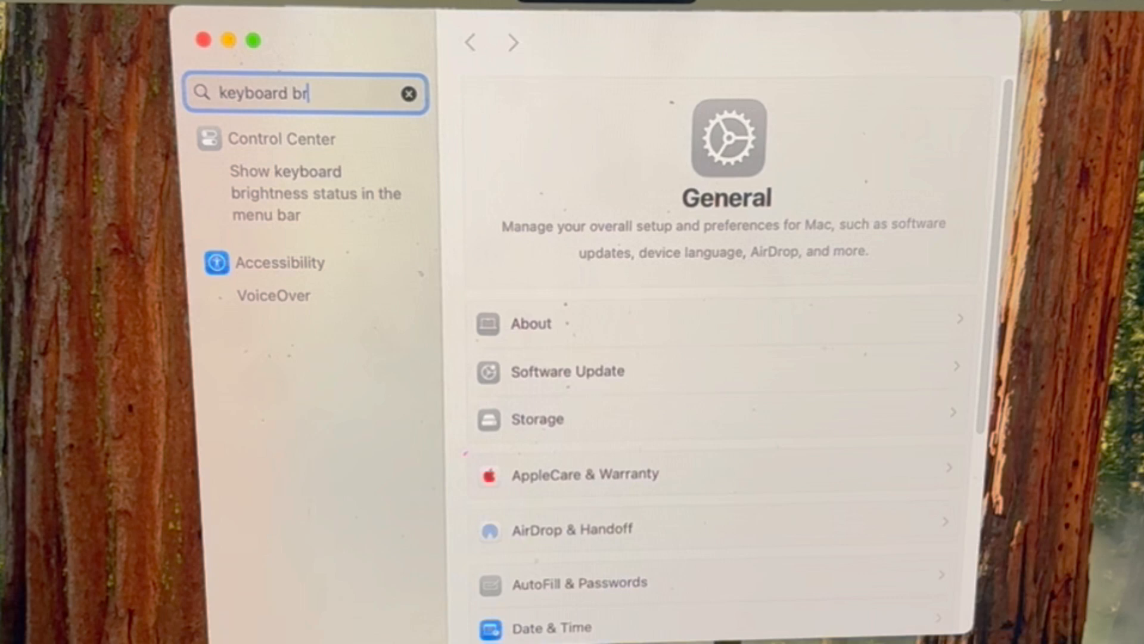
text(ig)
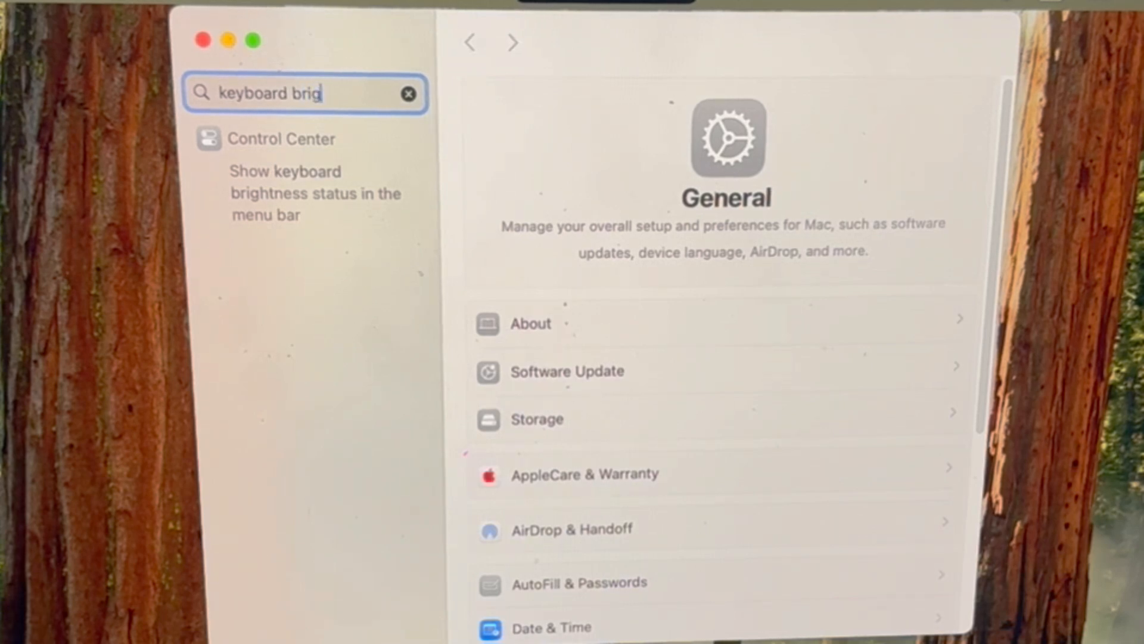
text(ht)
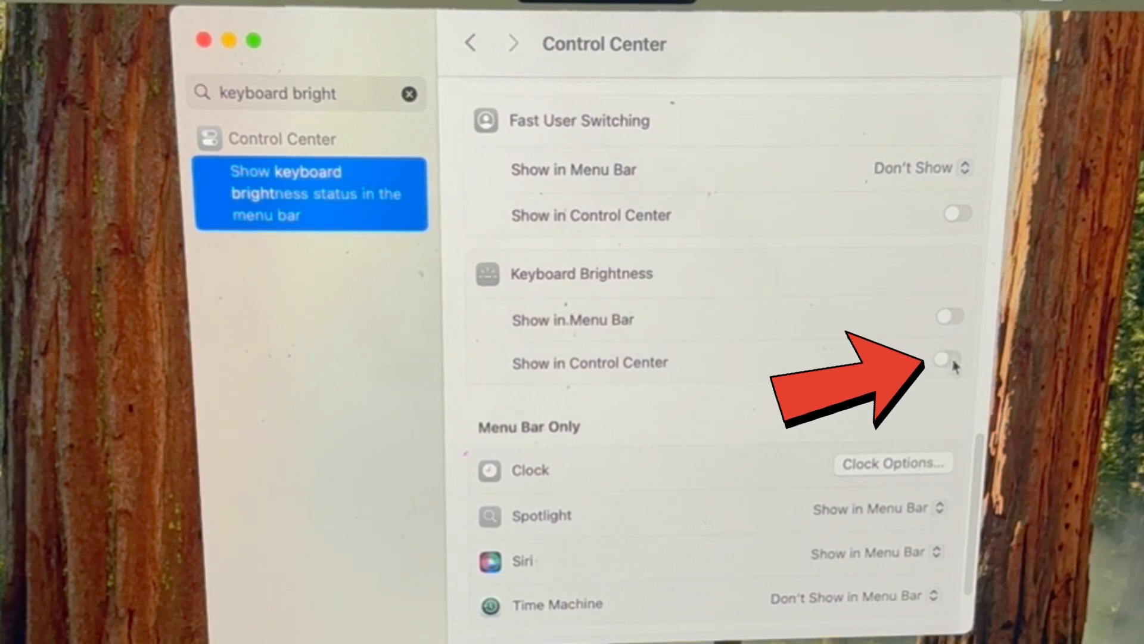
click(946, 357)
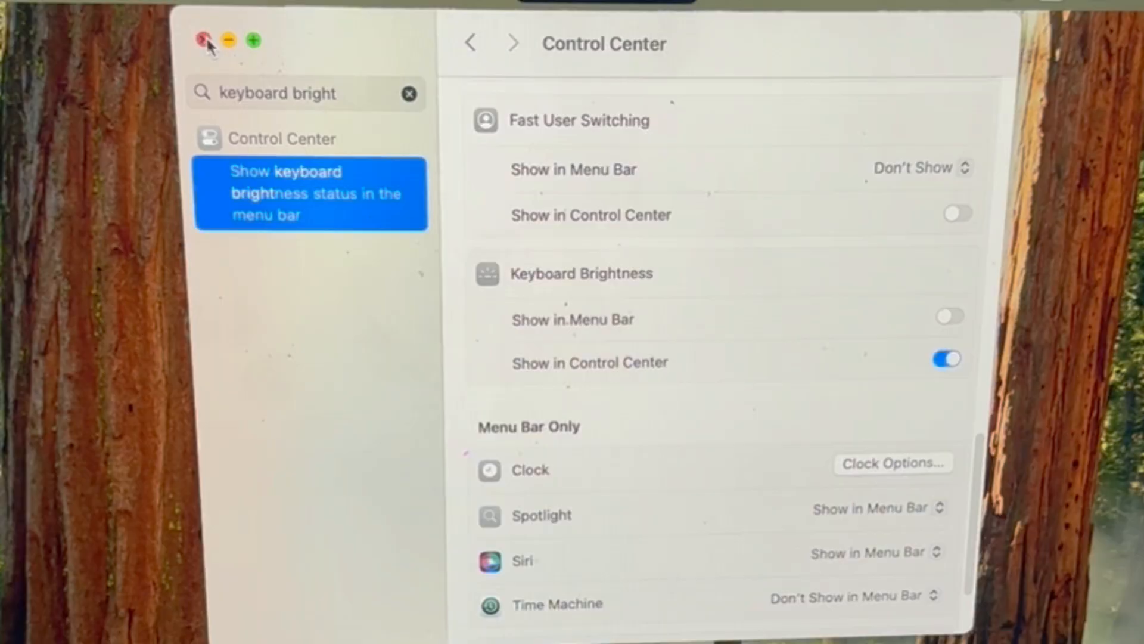
click(202, 40)
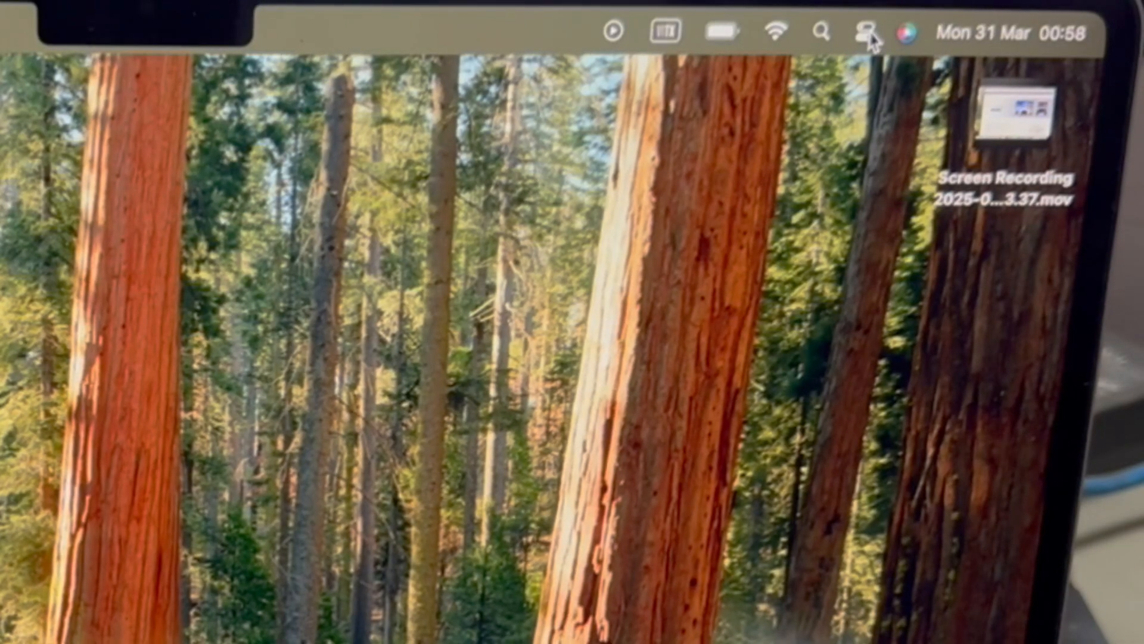
Lower the keyboard backlight to about half using the Control Center Keyboard Brightness slider.
click(863, 29)
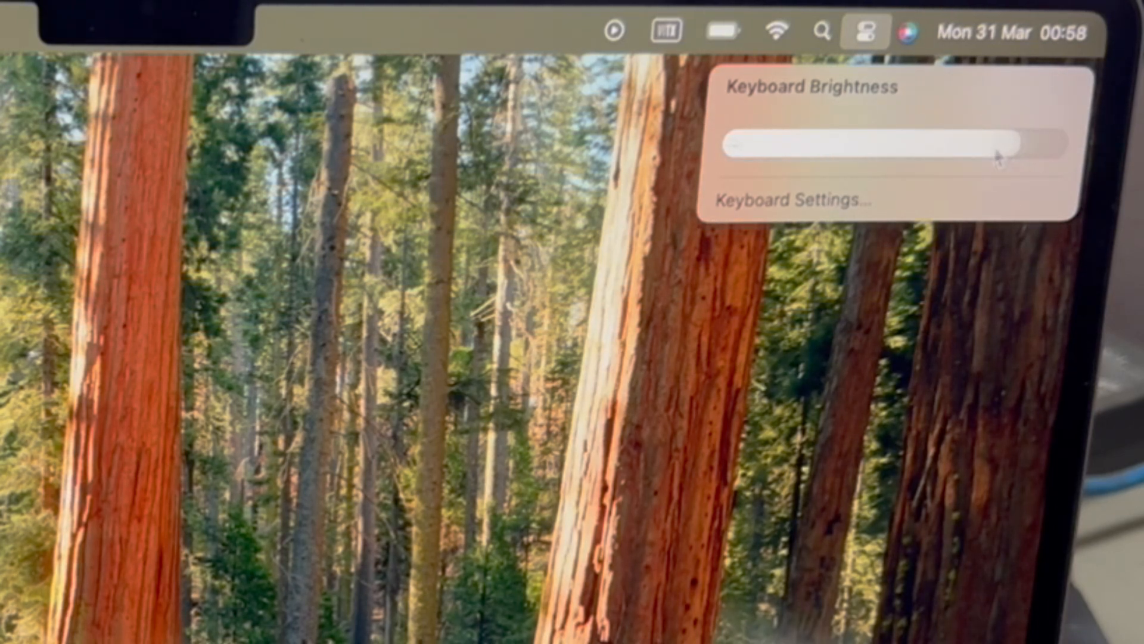
drag(1007, 144, 897, 145)
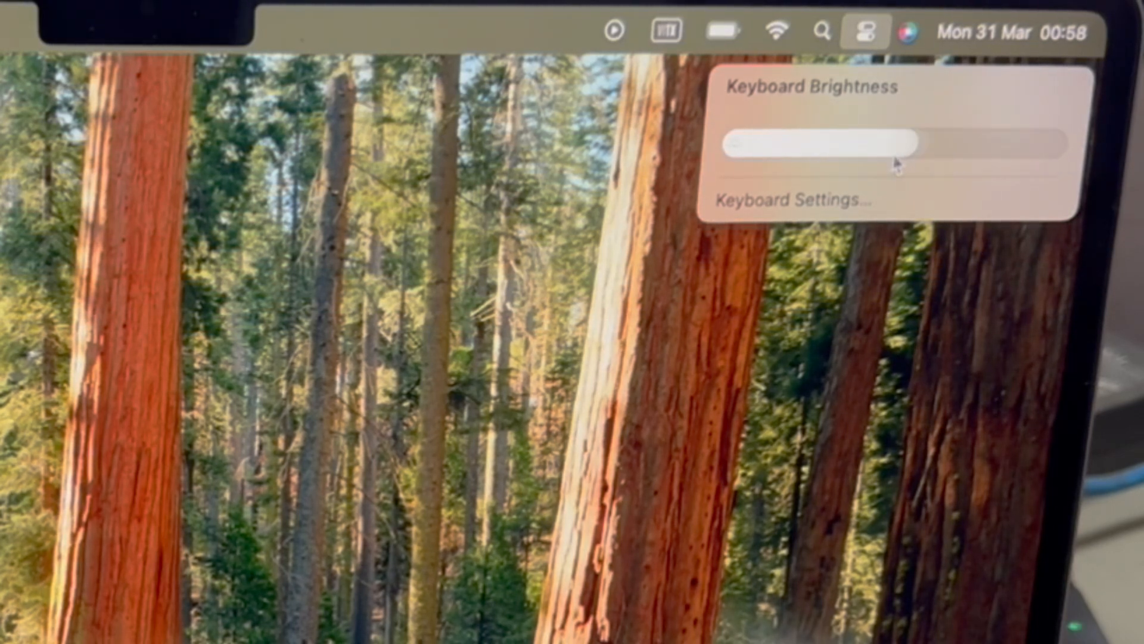